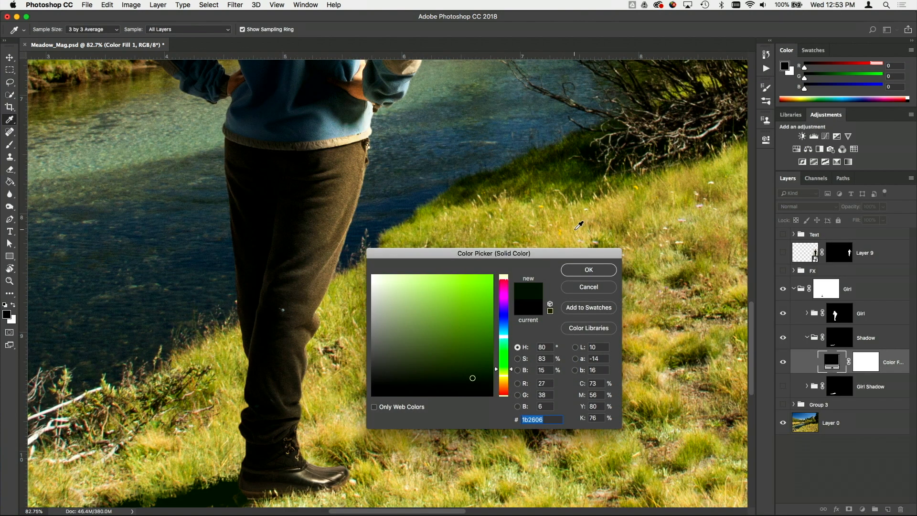
# - Apply the dark green #1b2606 to the Shadow group's Color Fill layer
pyautogui.click(587, 269)
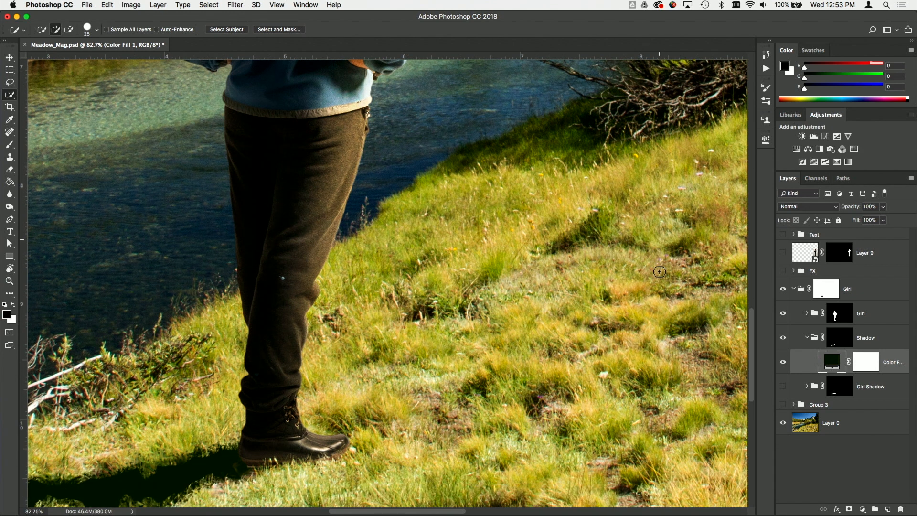